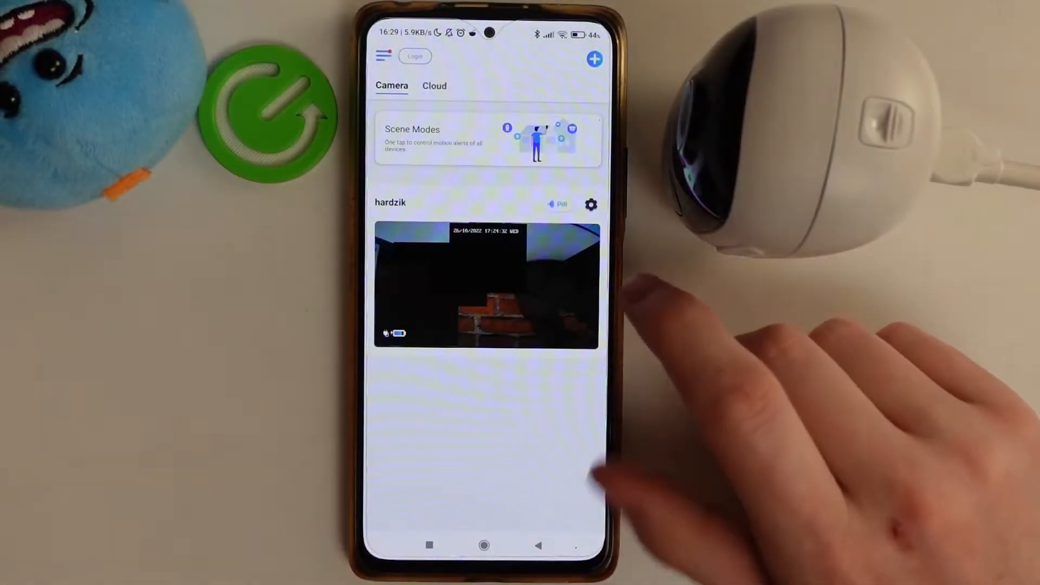
Step: Open the camera's settings to reach the Change Device Password form under Advanced
left_click(590, 204)
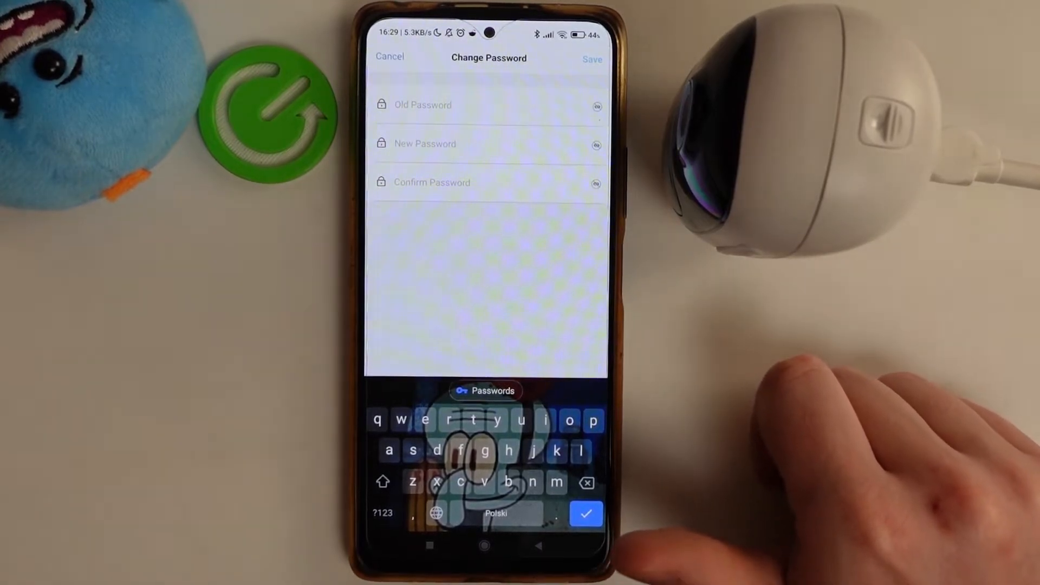
Step: Enter the old password, new password and confirmation, then save the new device password
type("1")
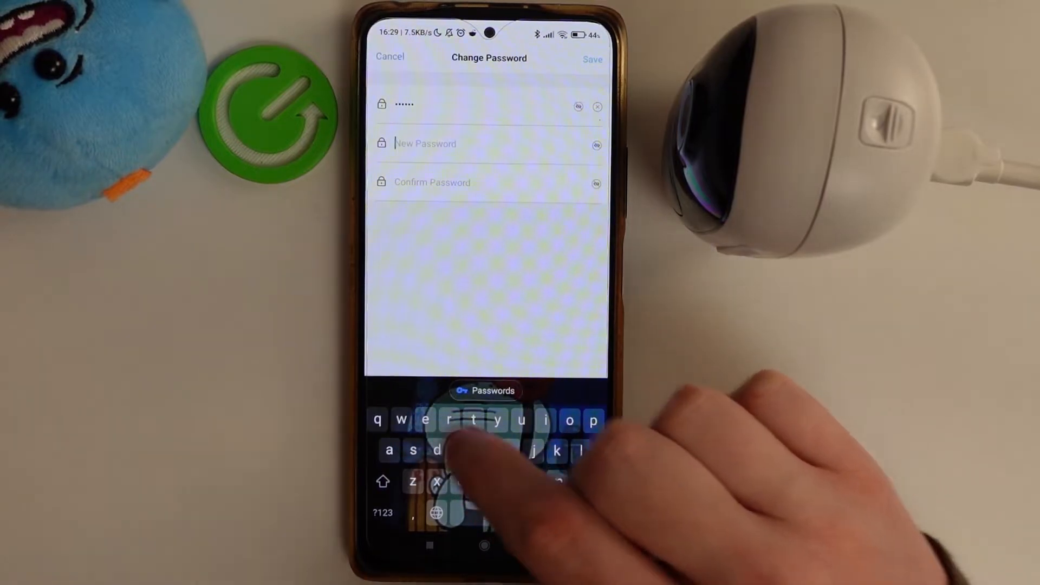
type("2")
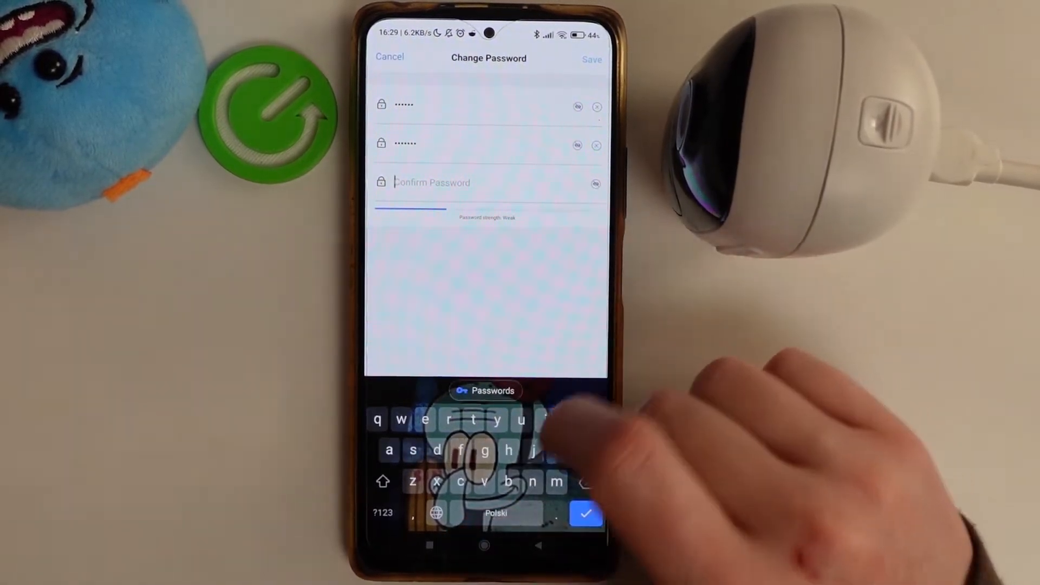
type("1")
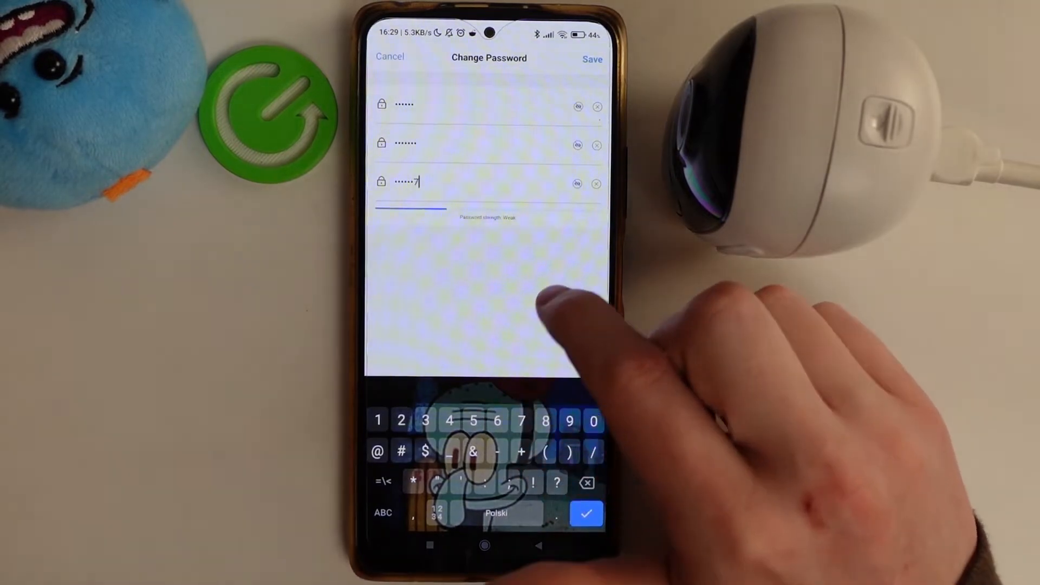
left_click(592, 59)
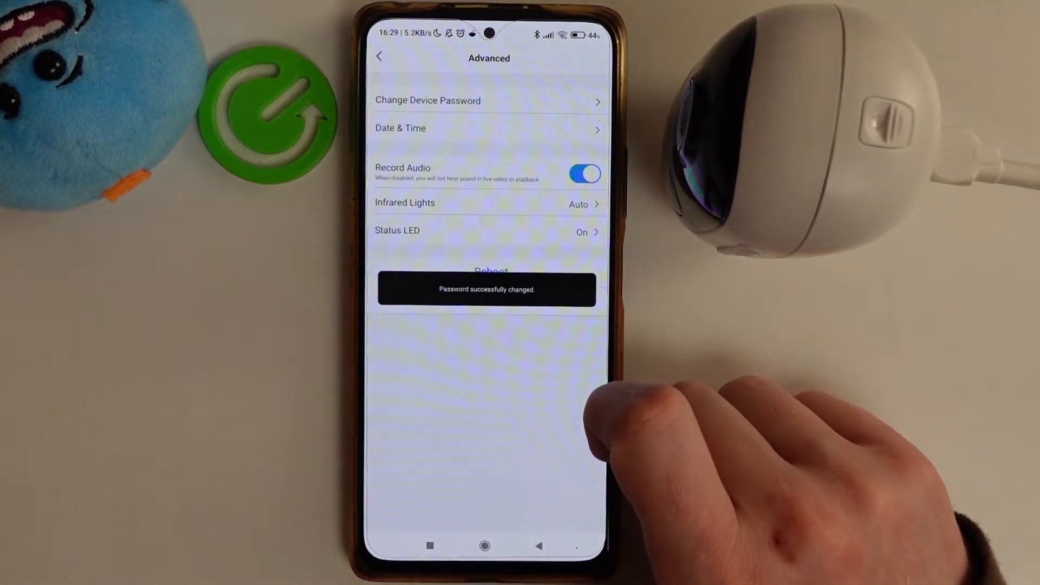